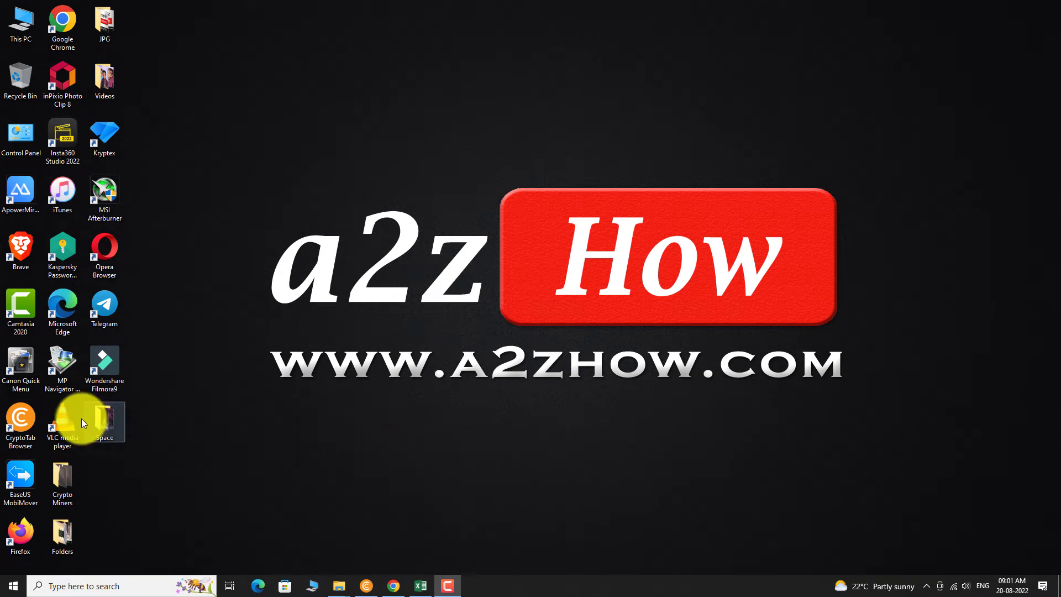
Launch VLC media player from its desktop shortcut
double_click(62, 418)
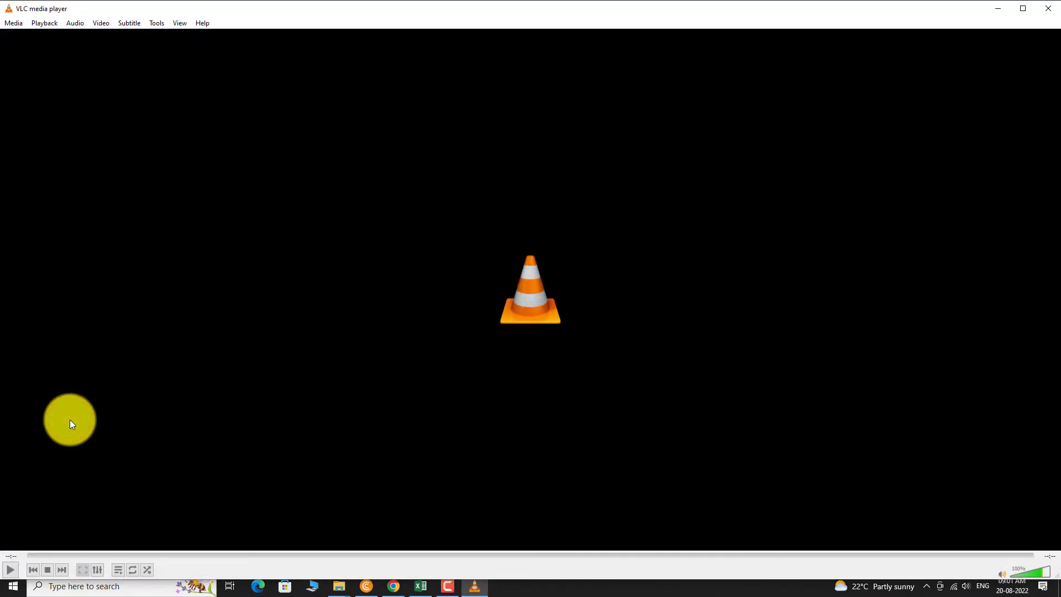
Choose Media > Open Multiple Files... to open the Open Media dialog
click(12, 23)
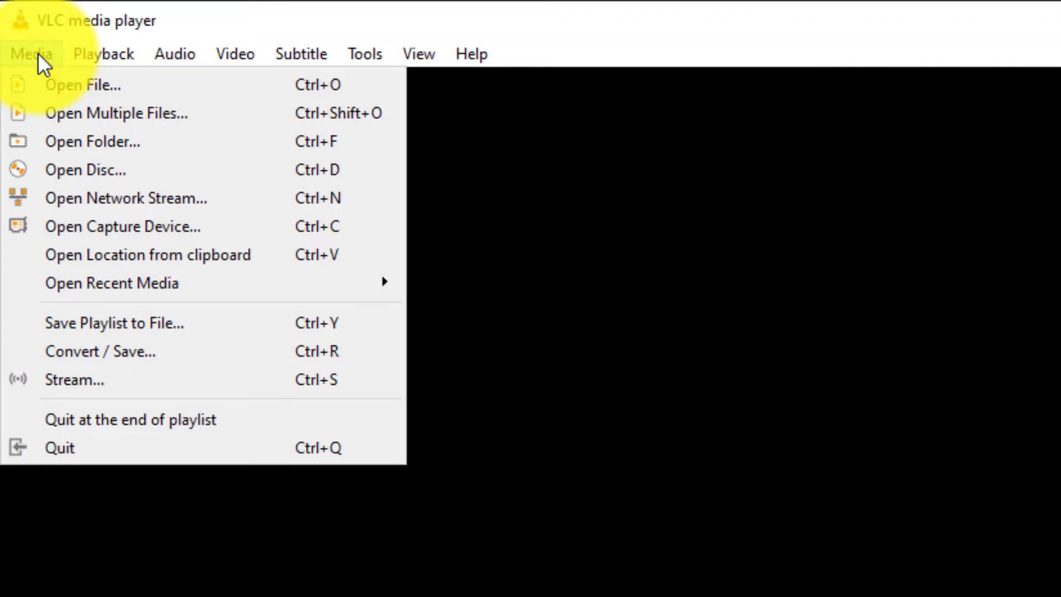
mouse_move(115, 113)
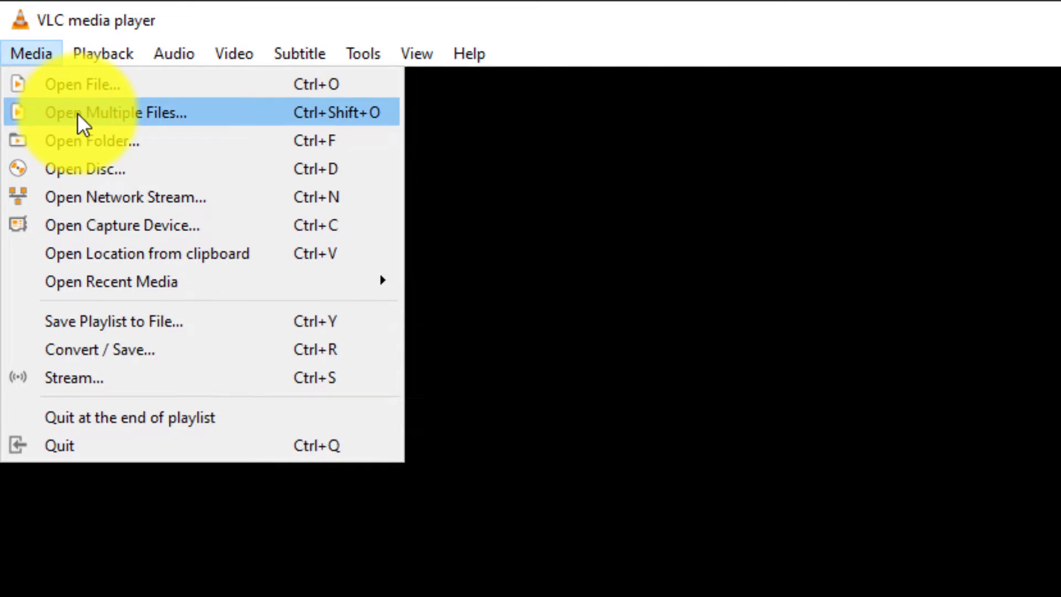
click(115, 112)
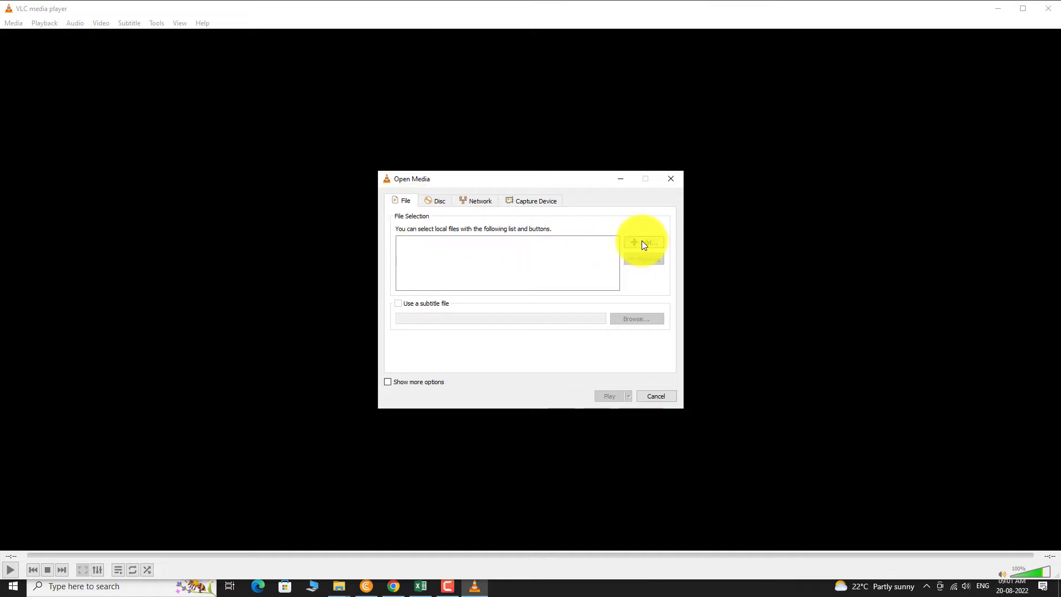
Add the space videos, including Night Sky full of Stars, from the Space folder
click(643, 244)
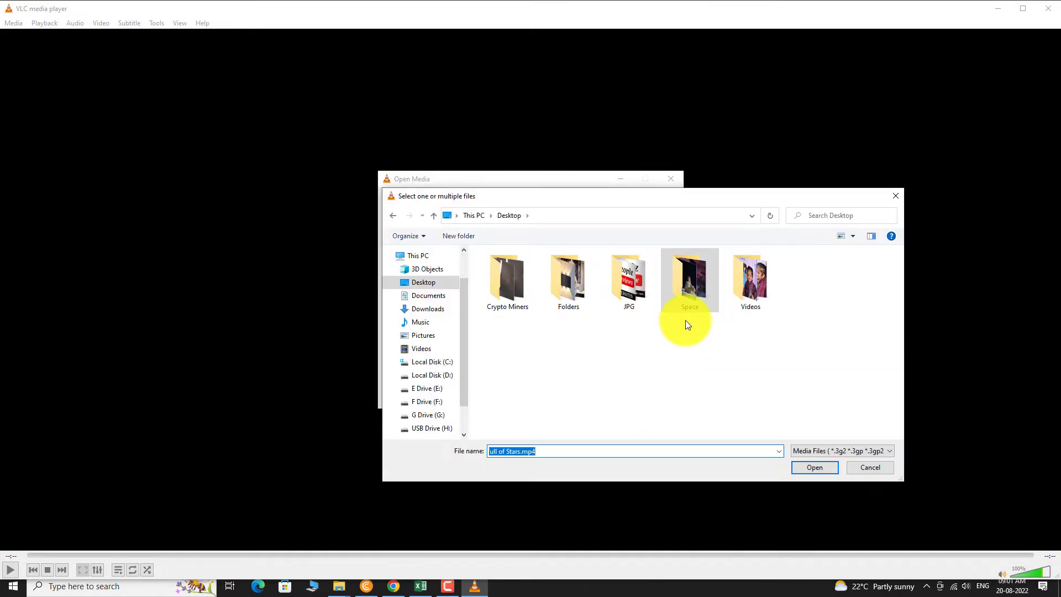
double_click(689, 278)
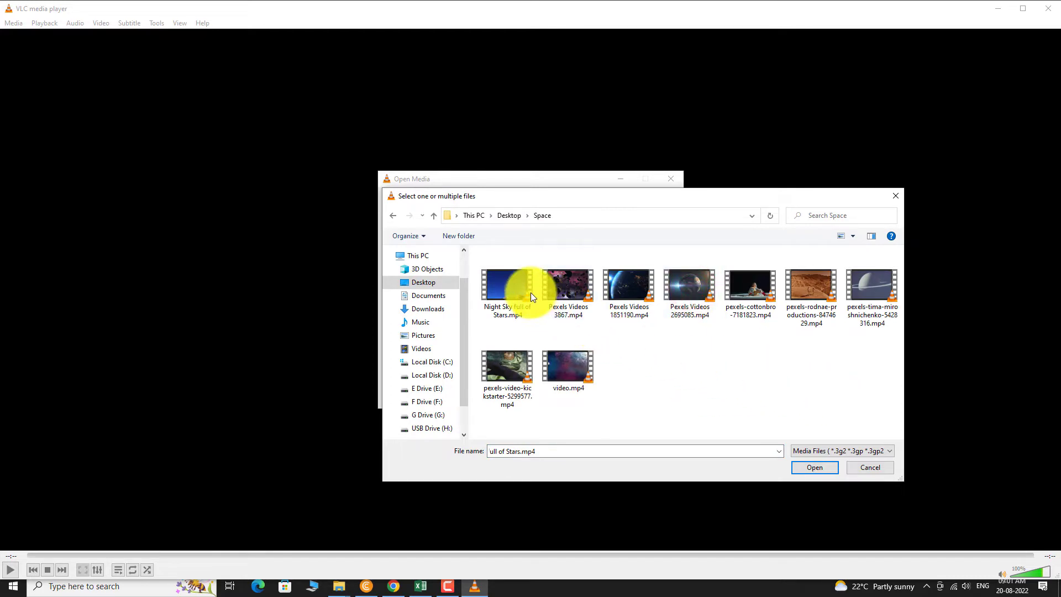
click(690, 284)
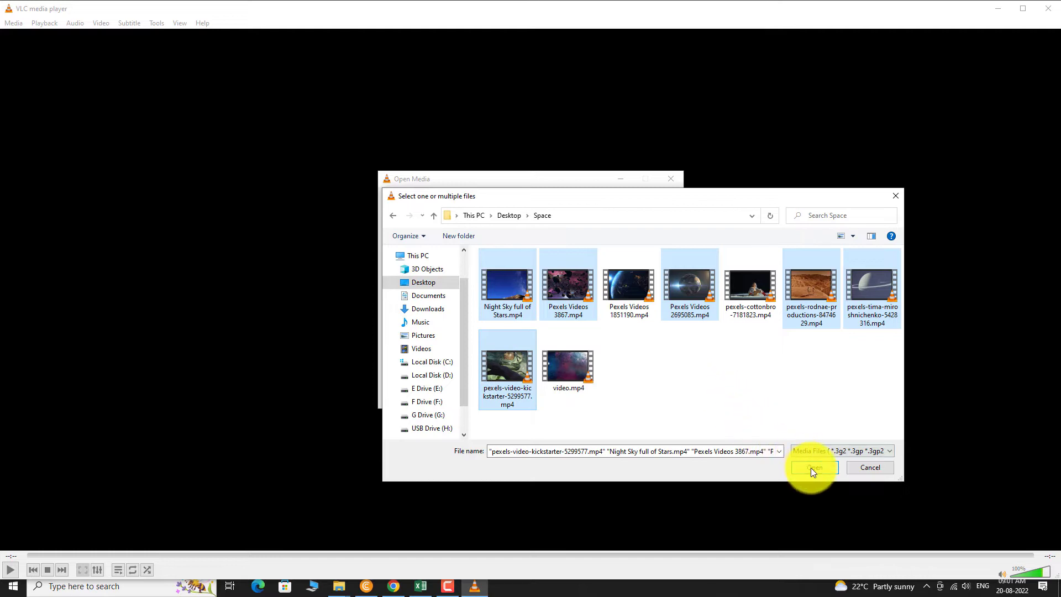
click(811, 468)
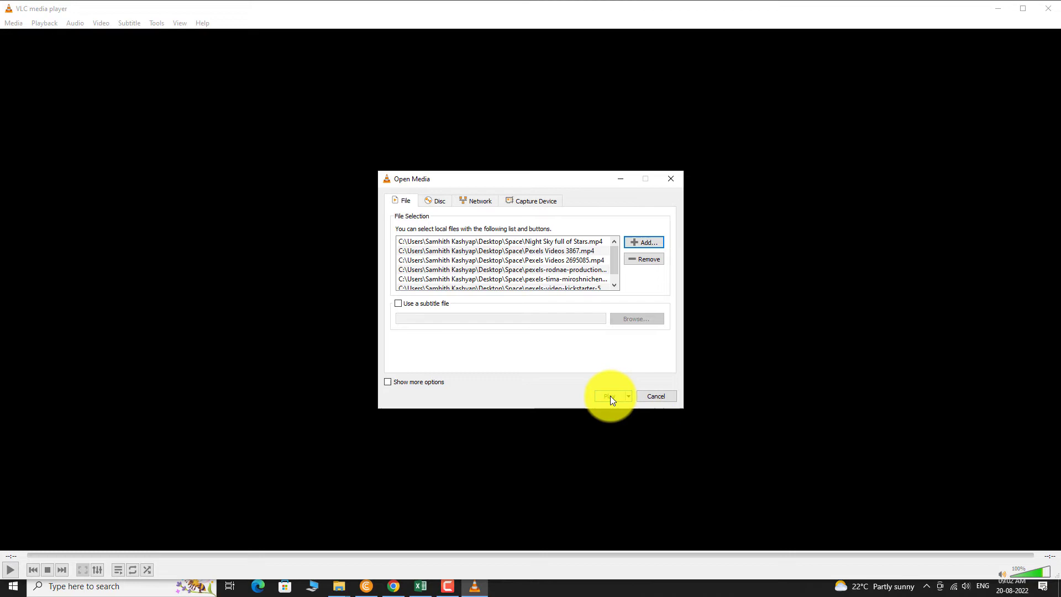
Play the queue, skipping past the Earth and asteroid videos to the third video
click(607, 396)
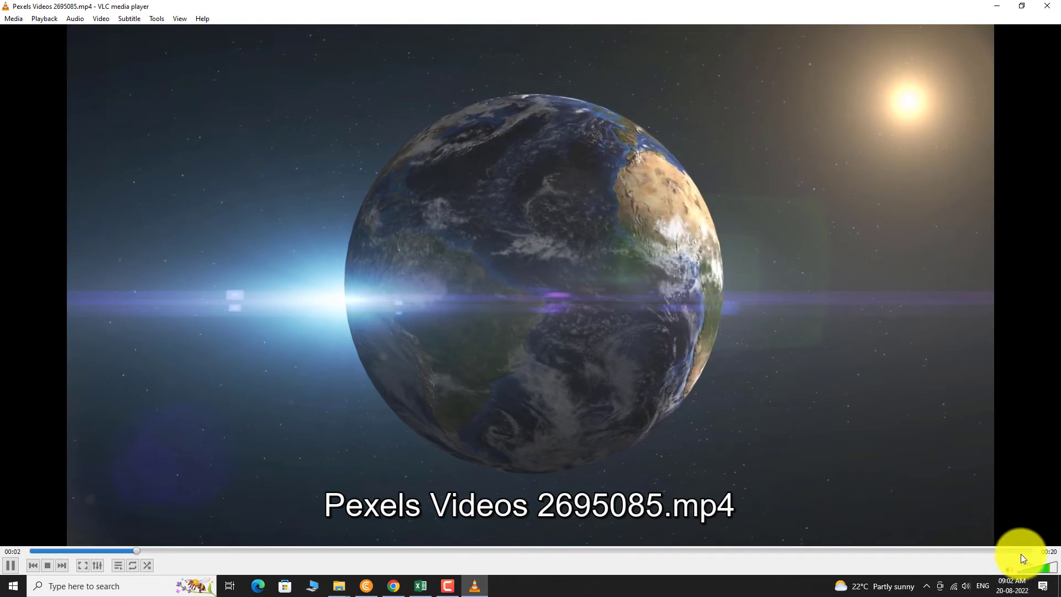
click(1016, 552)
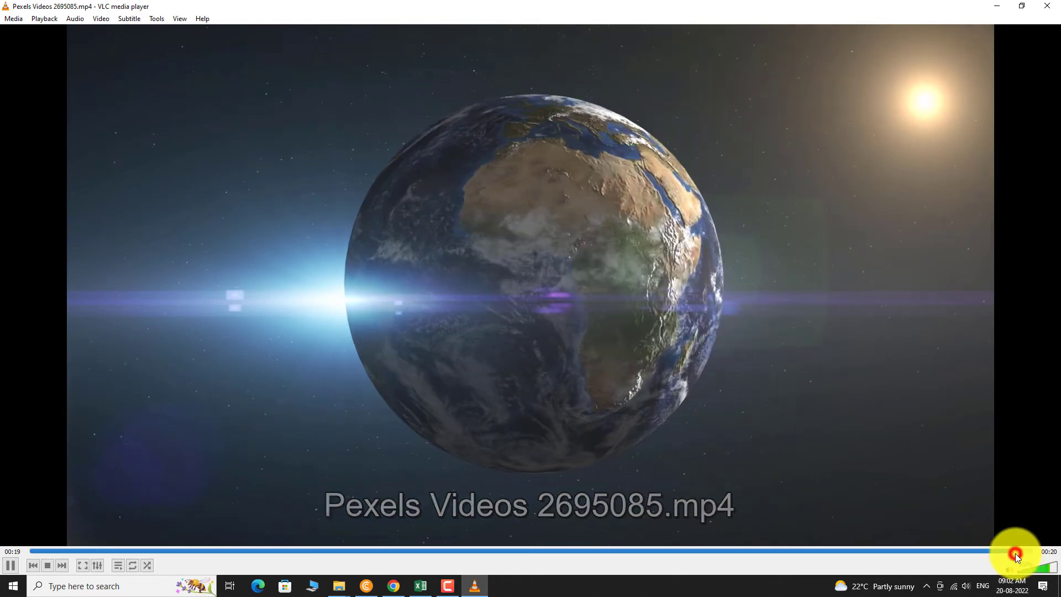
click(61, 565)
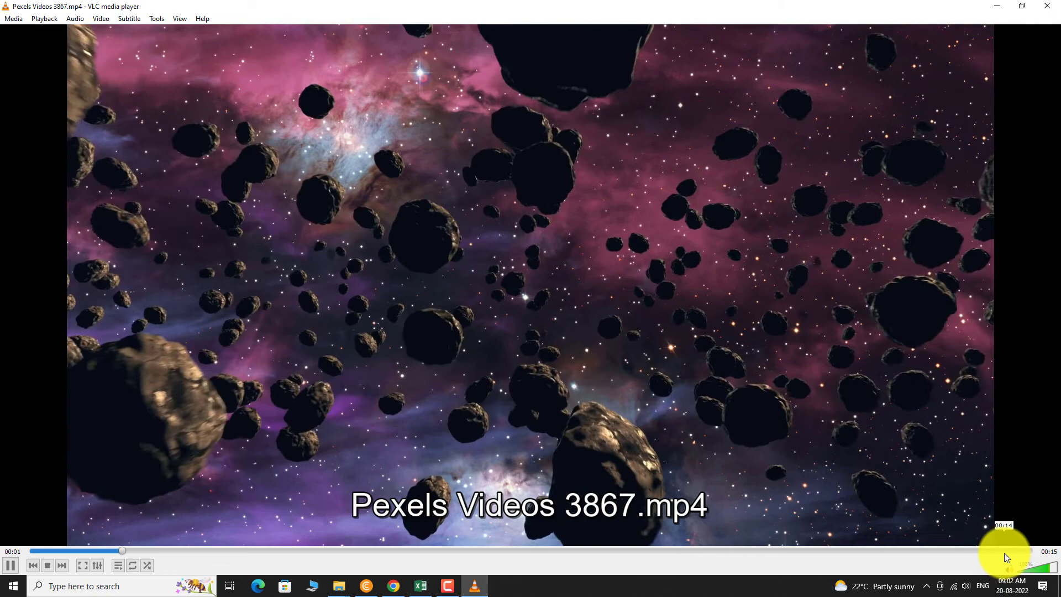
click(61, 565)
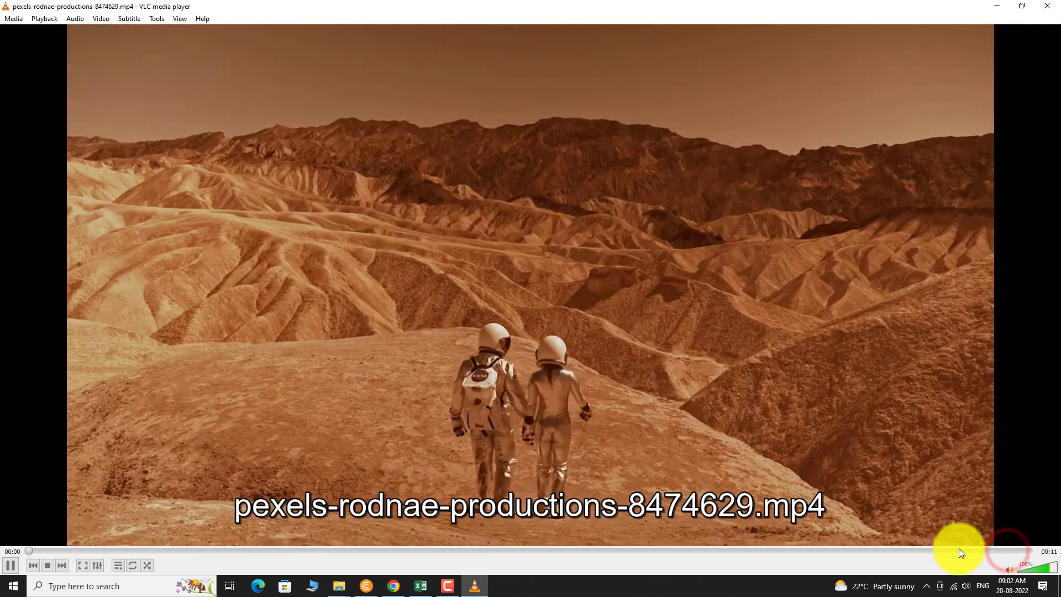